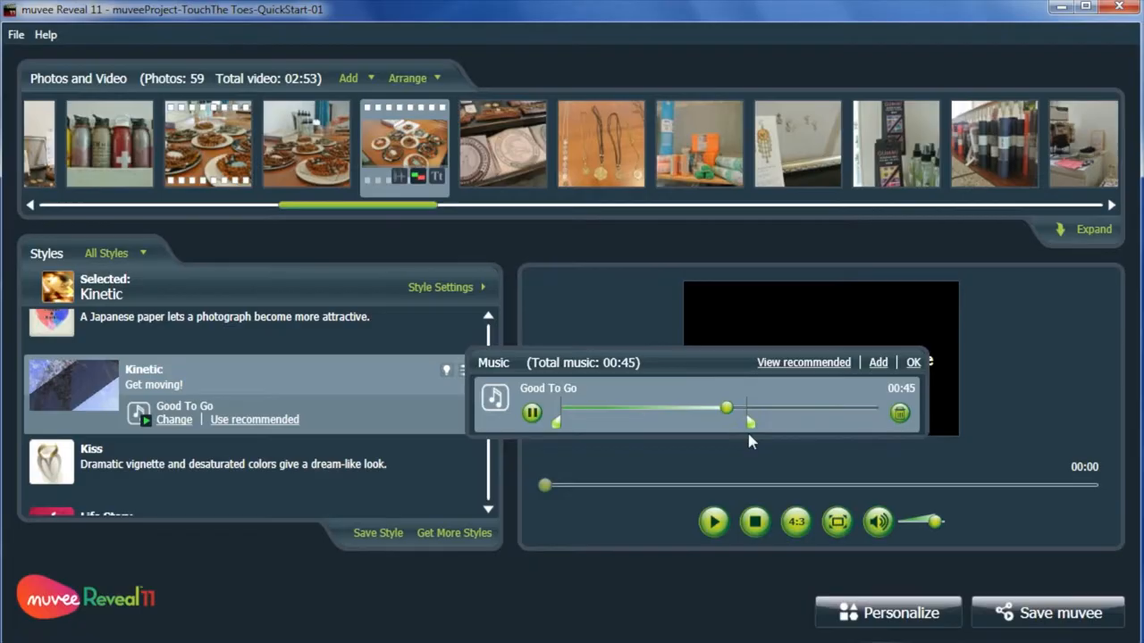
Confirm the Good To Go track trimmed to 45 seconds with OK
left_click(913, 361)
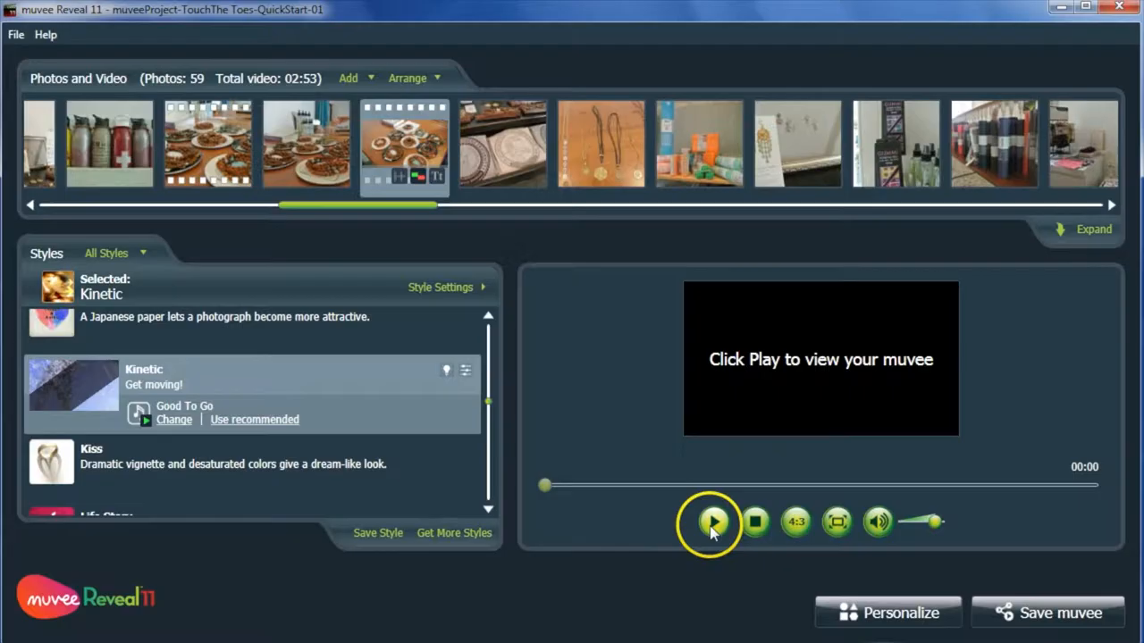
Play the 1:23 Kinetic-style muvee preview with its 59 photos, videos and music
left_click(715, 521)
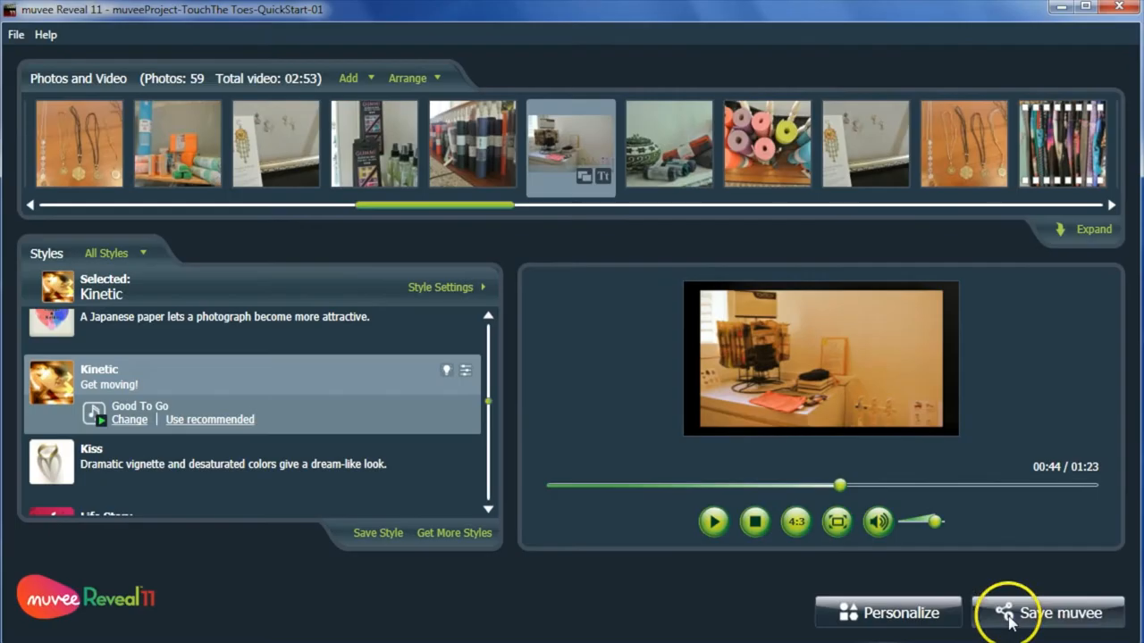
Bring up the Save muvee dialog listing muvee Cloud, YouTube, DVD and device outputs
left_click(1061, 613)
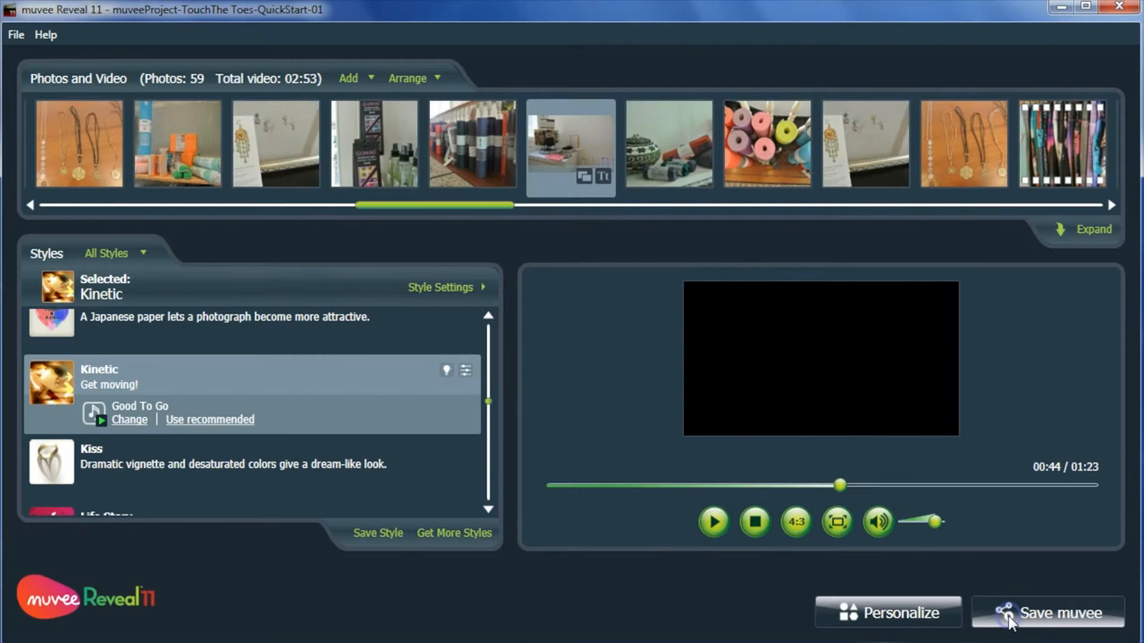
left_click(1048, 611)
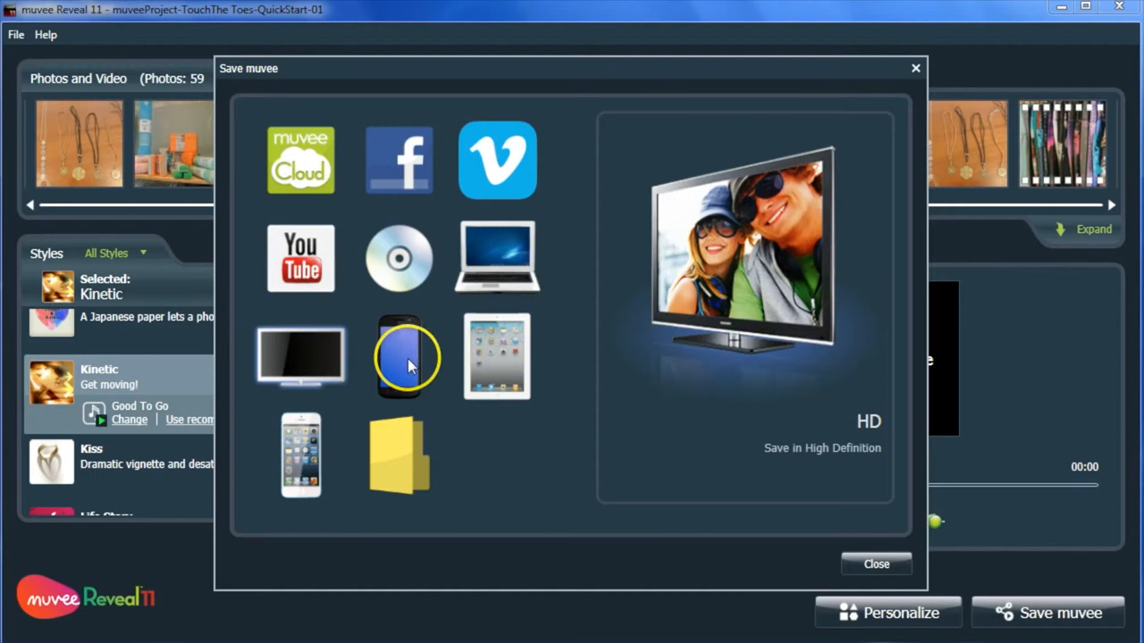